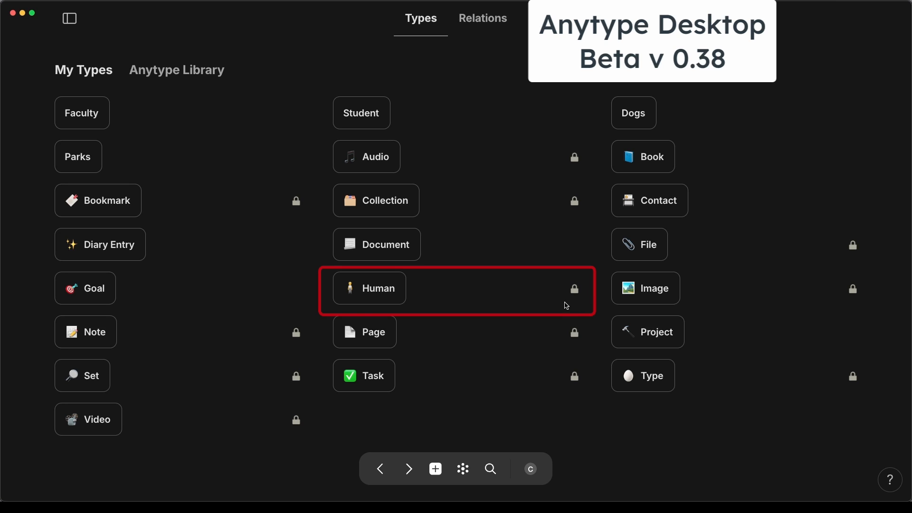
pyautogui.moveTo(590, 304)
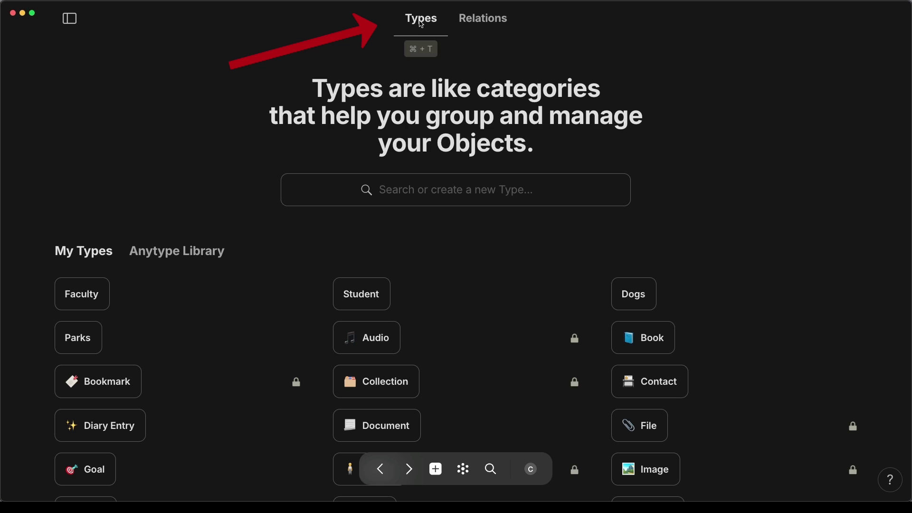
# Create a Mortals type with Profile as its recommended layout
pyautogui.write('Mortals')
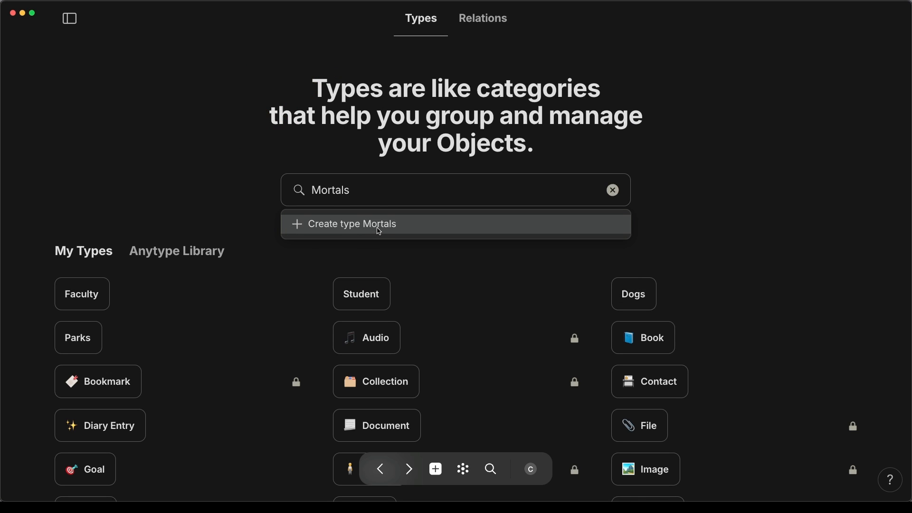
pyautogui.click(353, 224)
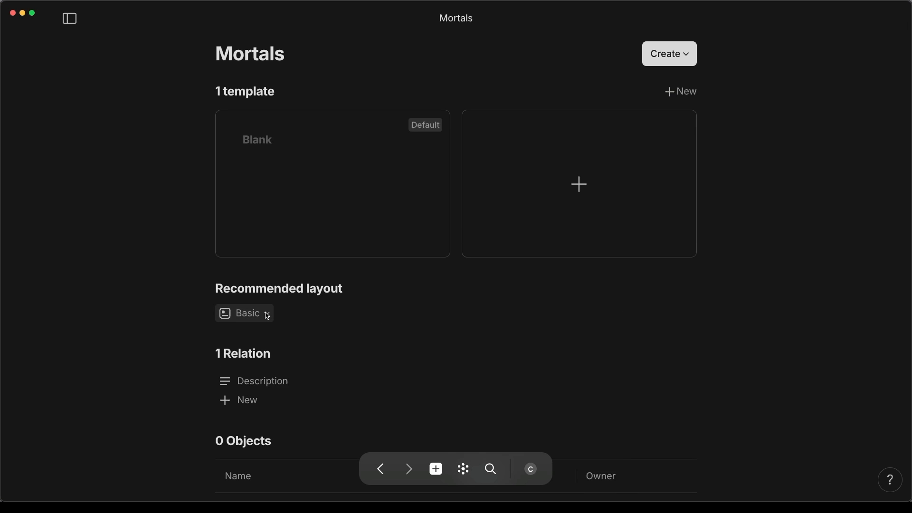
pyautogui.click(244, 313)
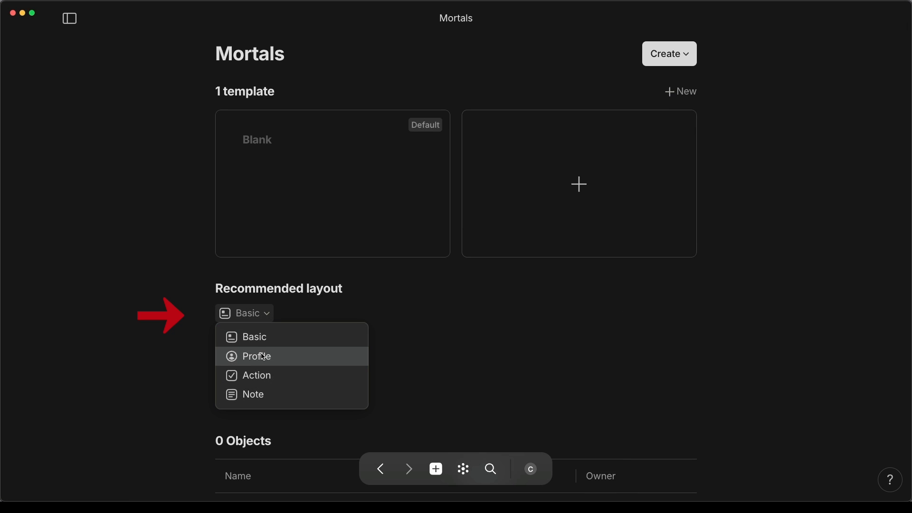
pyautogui.click(256, 356)
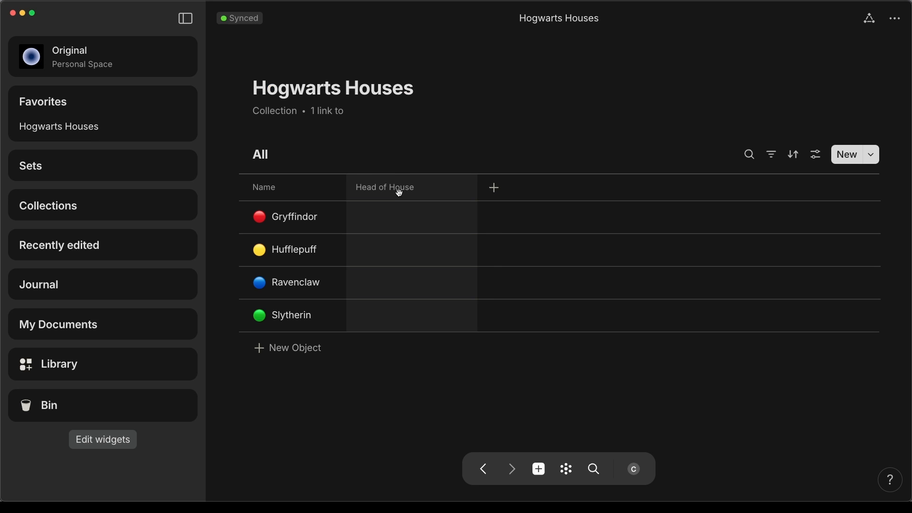
# Limit Head of House to Faculty objects only and make Minerva McGonagall head of Gryffindor
pyautogui.click(385, 187)
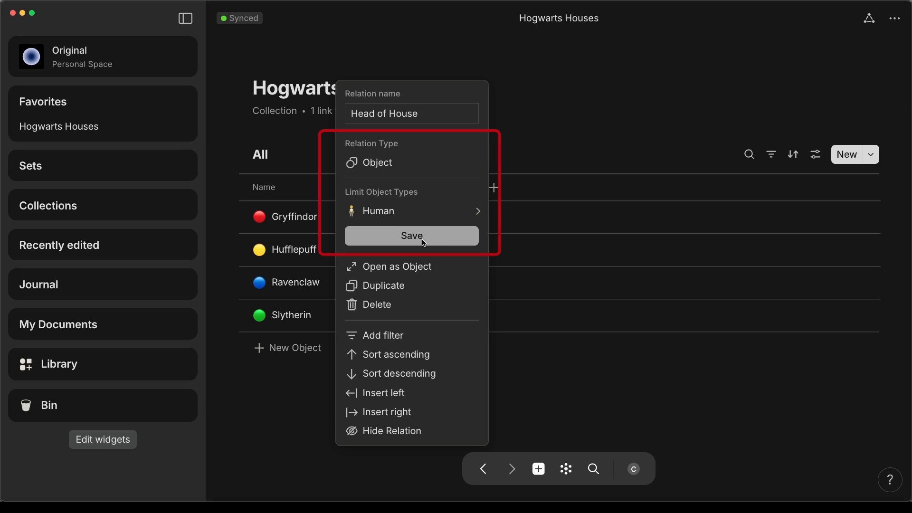
pyautogui.click(410, 235)
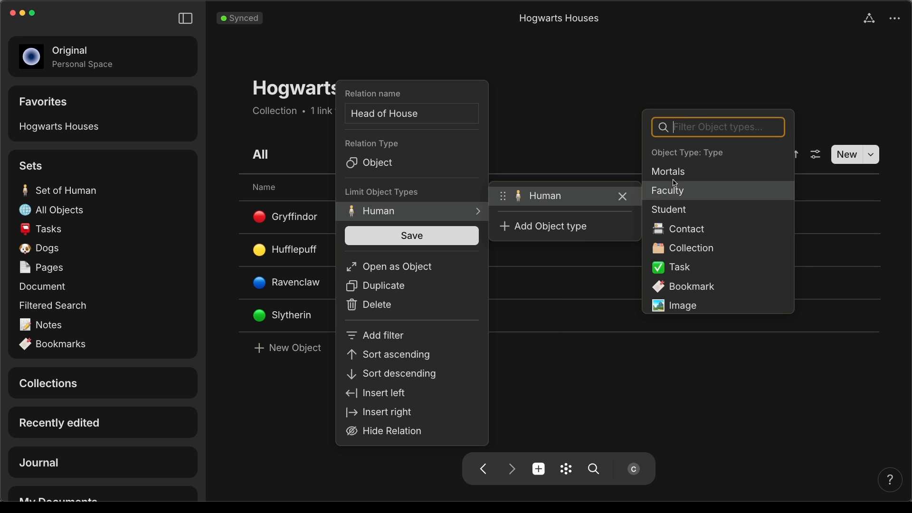
pyautogui.click(666, 190)
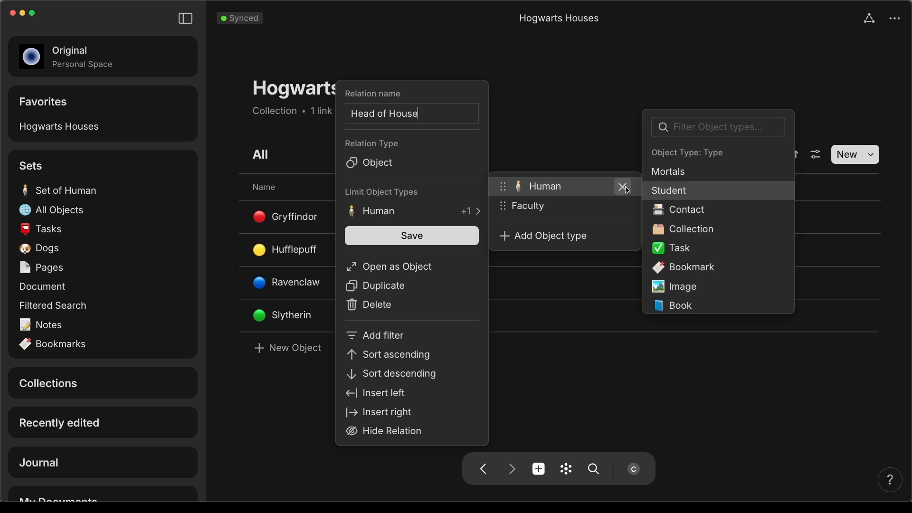
pyautogui.click(622, 186)
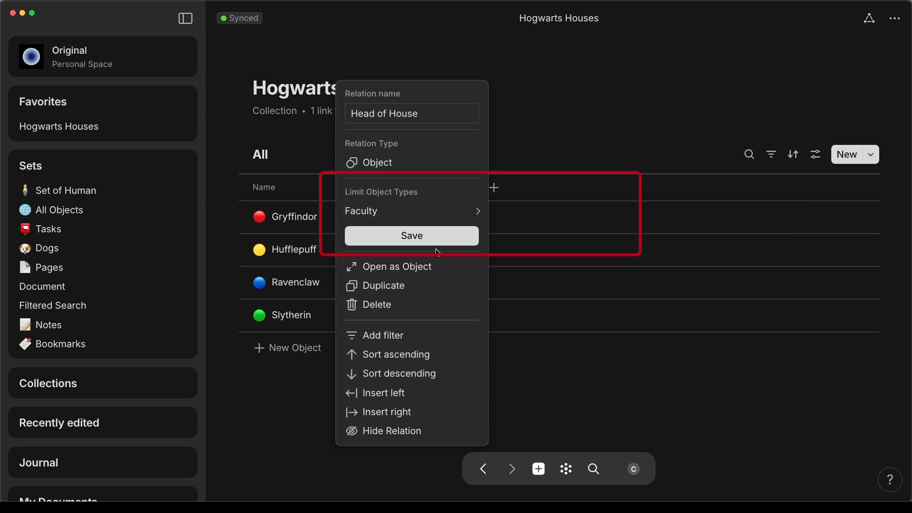
pyautogui.click(411, 236)
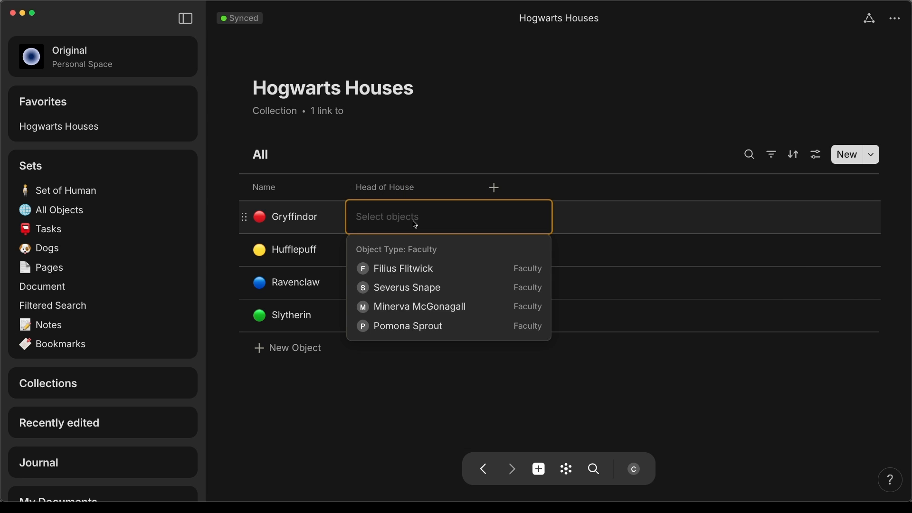
pyautogui.moveTo(419, 306)
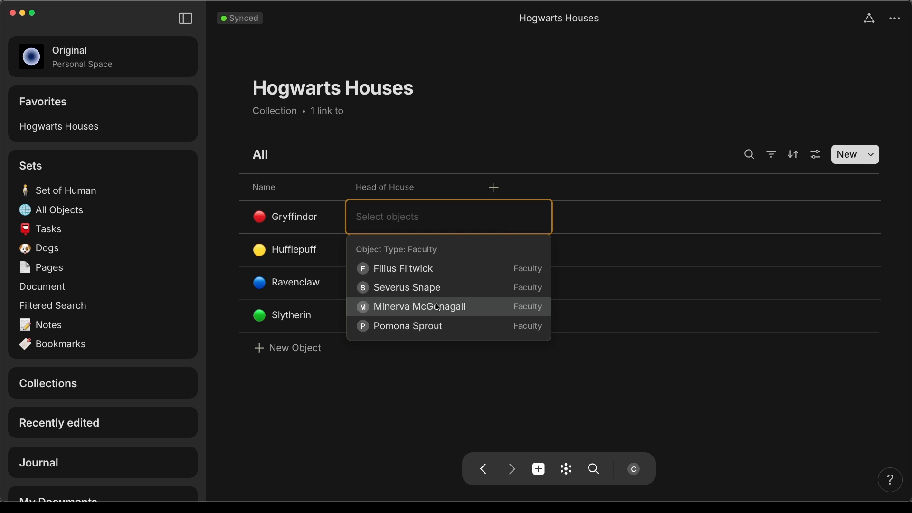
pyautogui.click(67, 190)
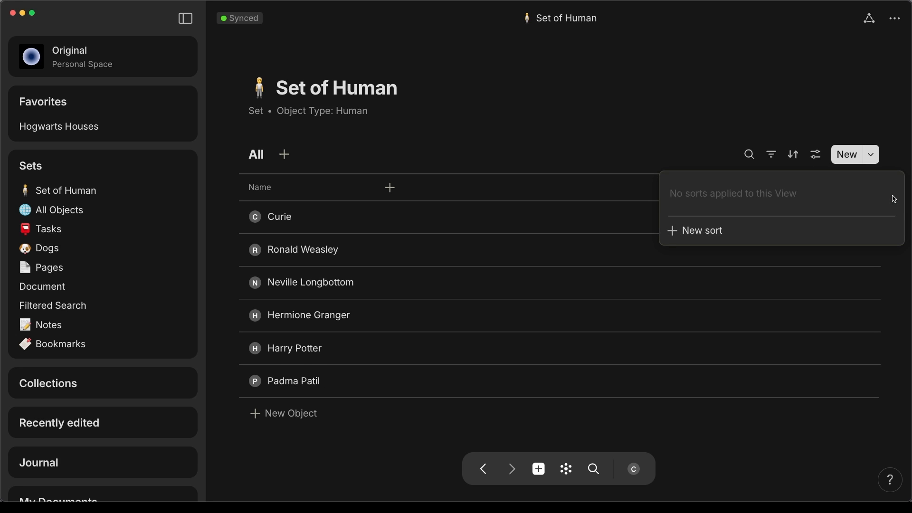
# Sort the Set of Human by Name ascending and show the Last Name column
pyautogui.click(702, 230)
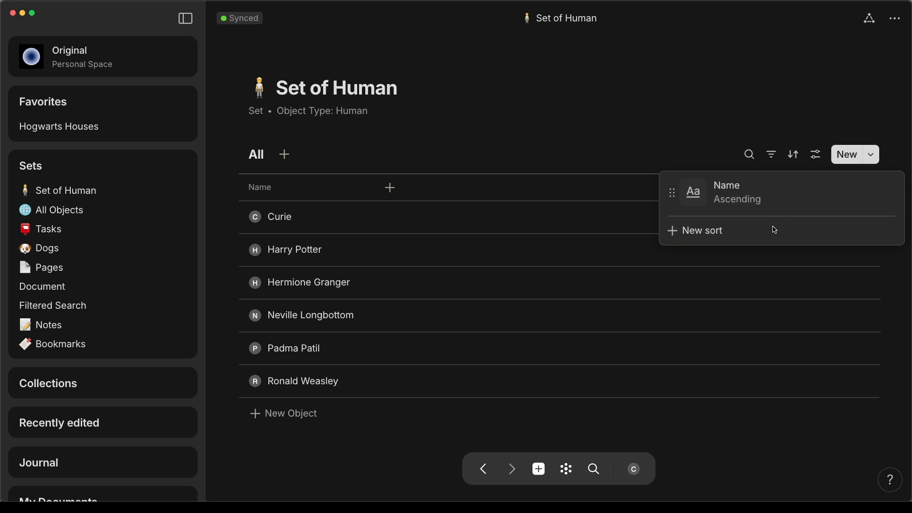
pyautogui.moveTo(770, 199)
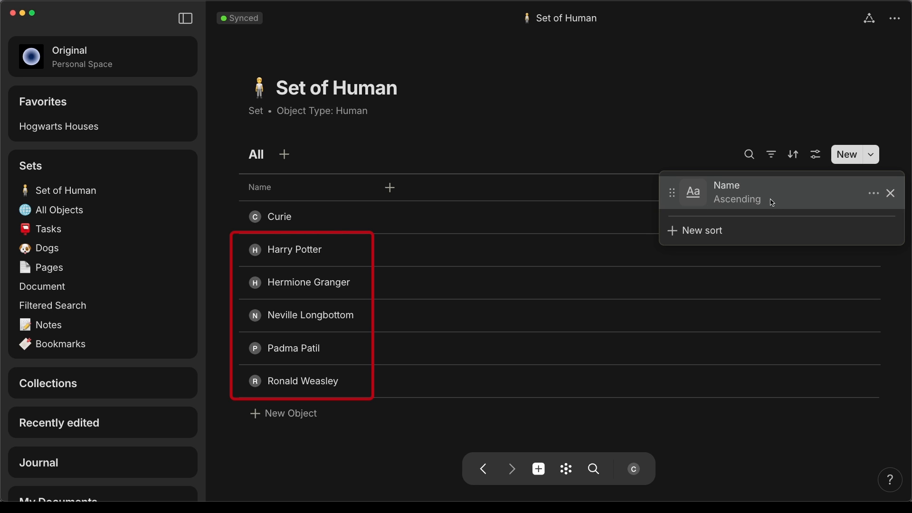
pyautogui.click(889, 193)
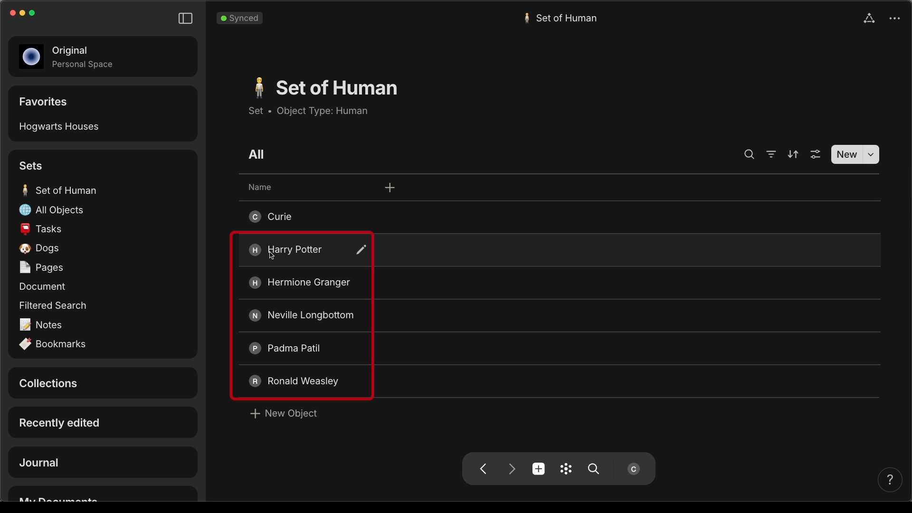
pyautogui.moveTo(274, 348)
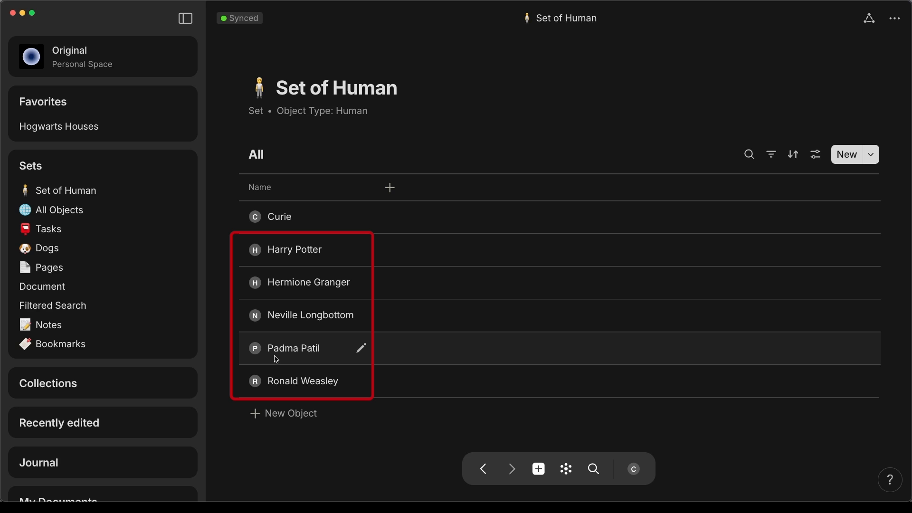
pyautogui.click(388, 187)
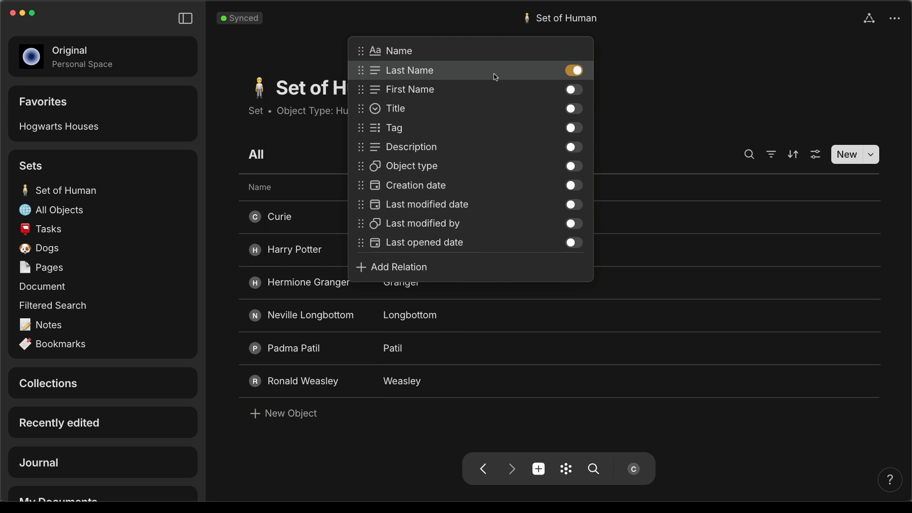
# Show the First Name column and sort people by Last Name instead of Name
pyautogui.click(573, 88)
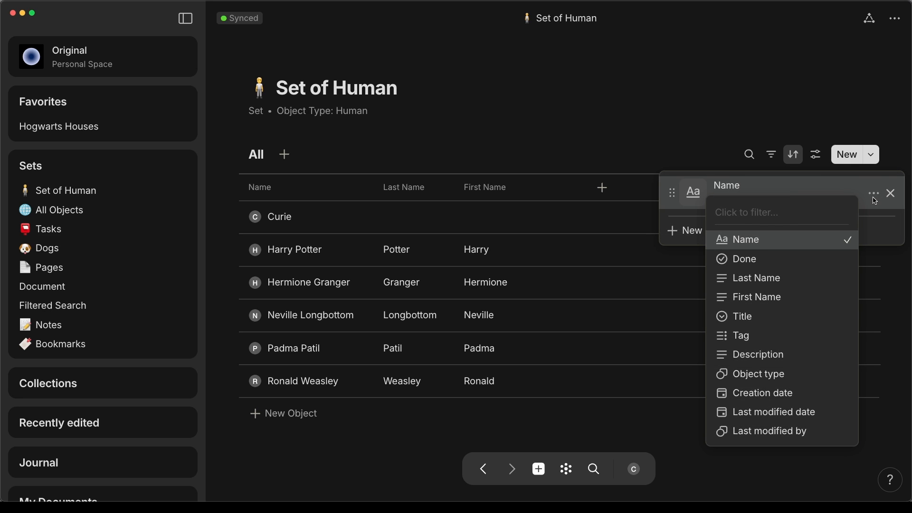
pyautogui.click(756, 278)
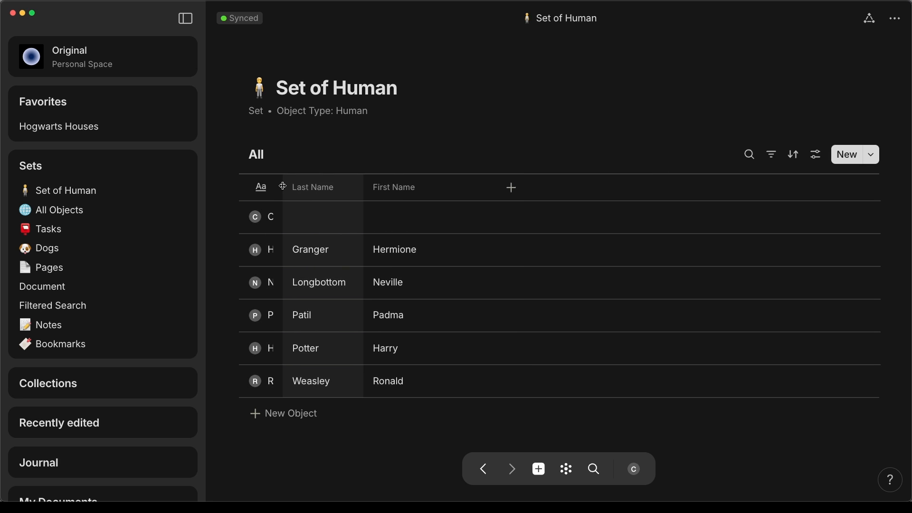
pyautogui.click(510, 187)
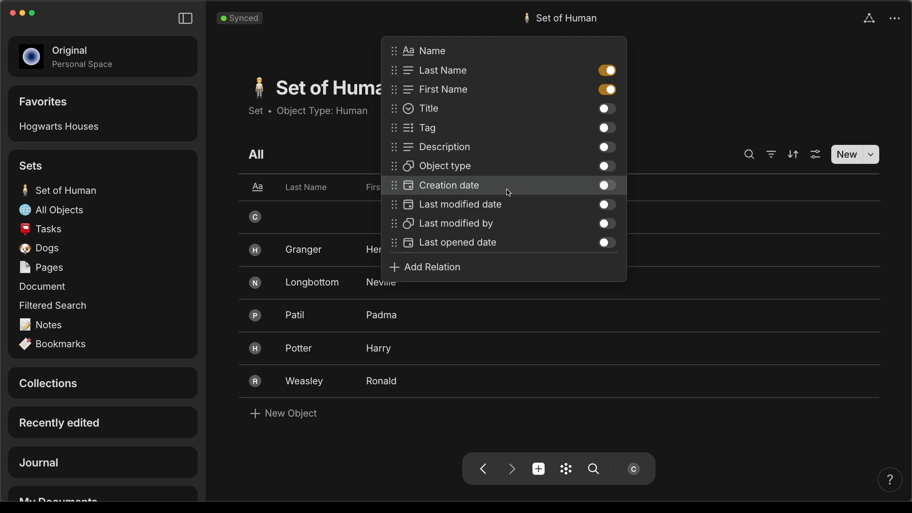
pyautogui.moveTo(581, 166)
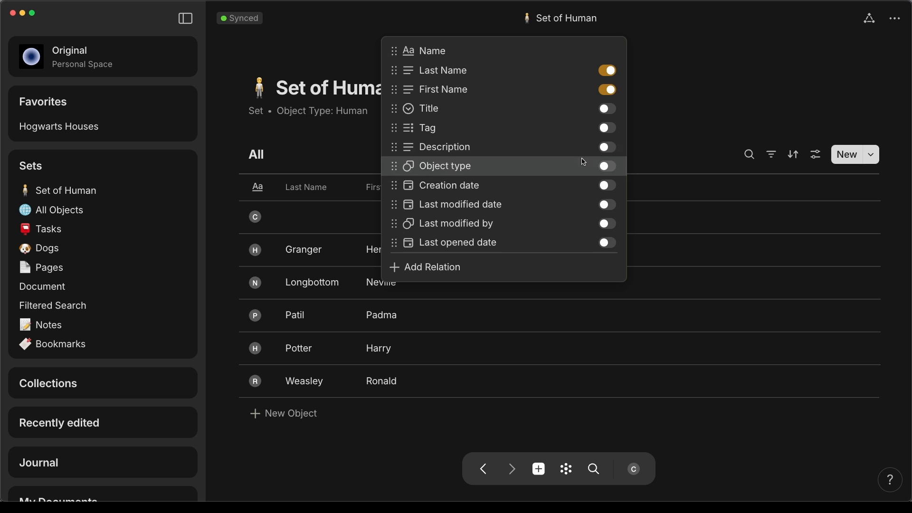
# Show the Title column, title Hermione Granger Ms., and add Voldemort titled Lord
pyautogui.click(605, 109)
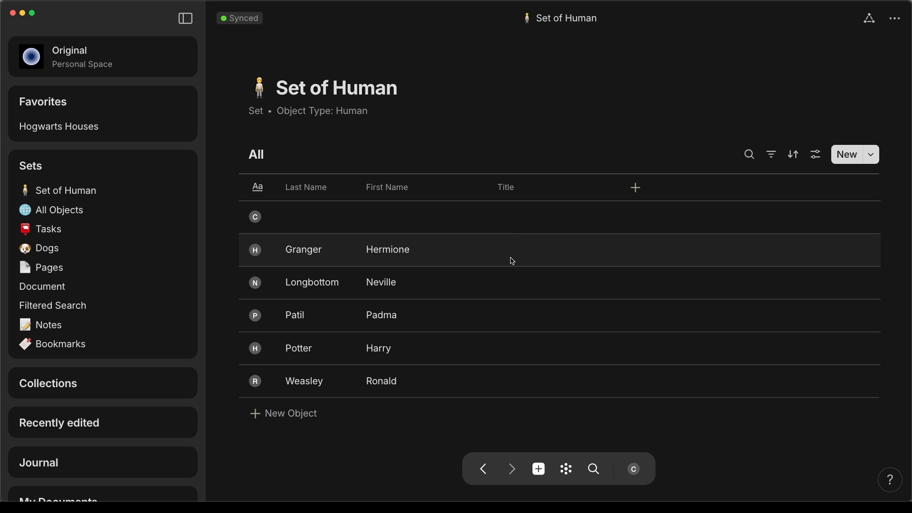
pyautogui.click(558, 249)
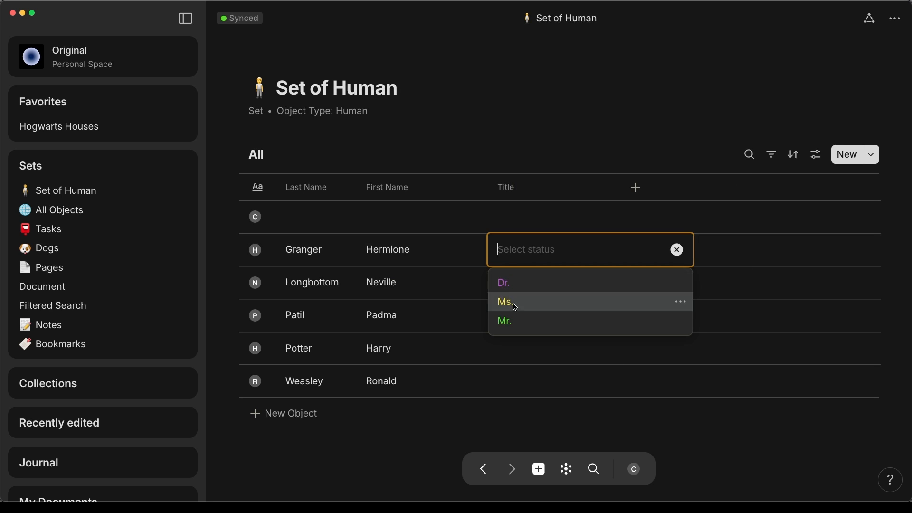
pyautogui.click(503, 301)
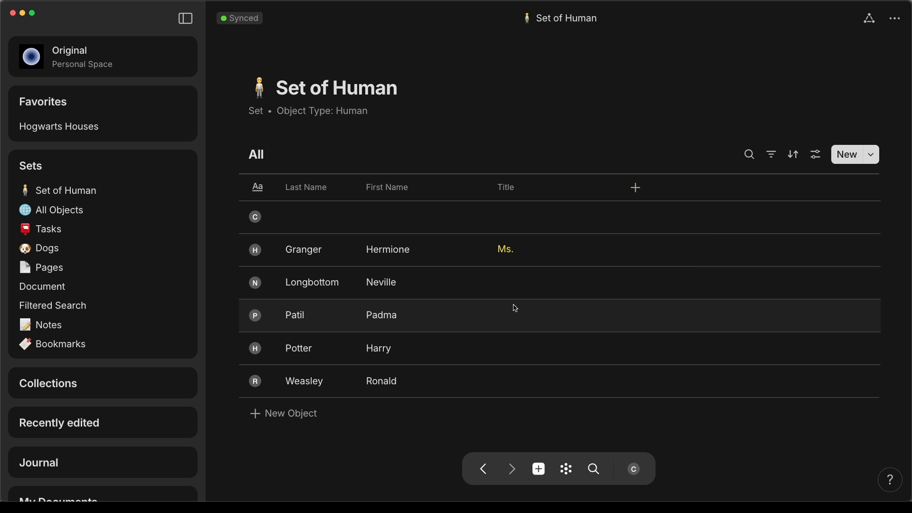
pyautogui.moveTo(293, 412)
pyautogui.write('V')
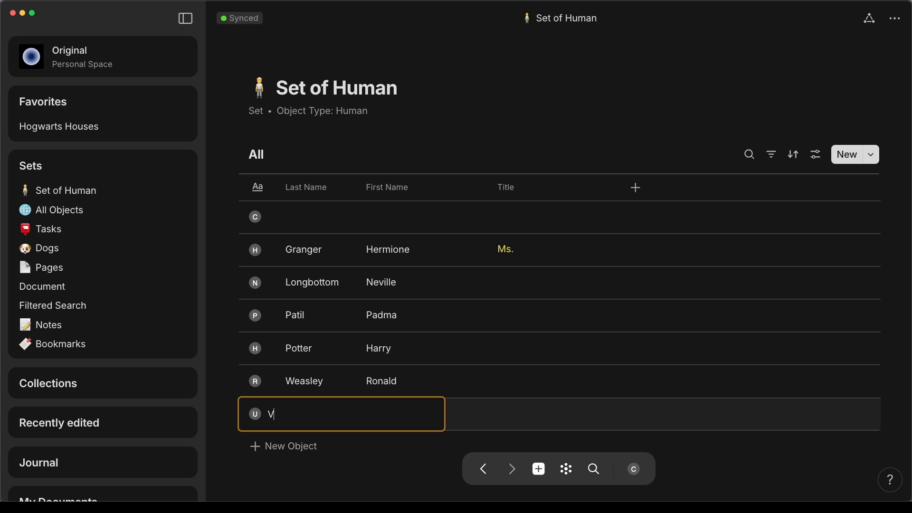
pyautogui.write('oldemort')
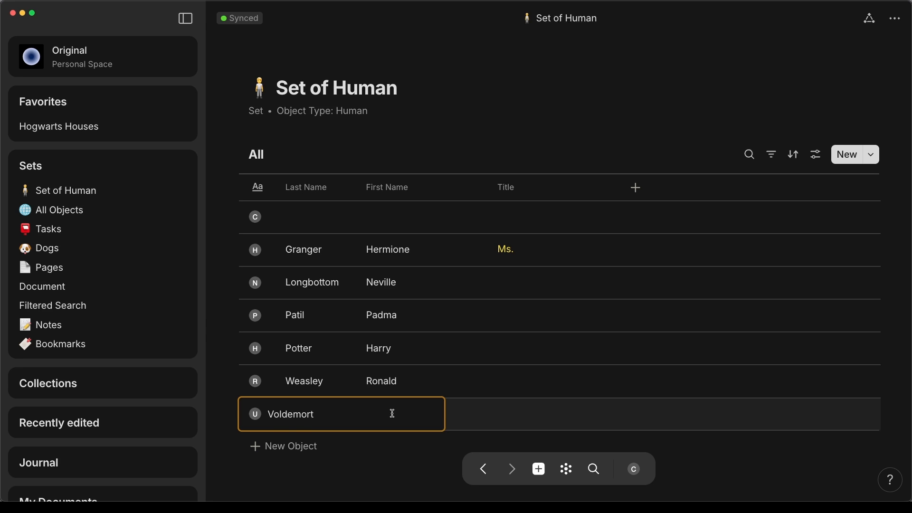
pyautogui.click(581, 414)
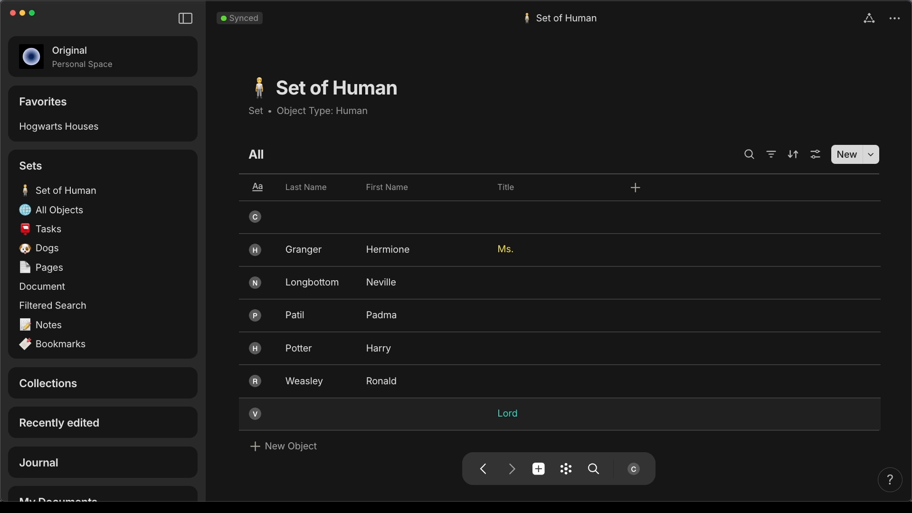
pyautogui.moveTo(300, 413)
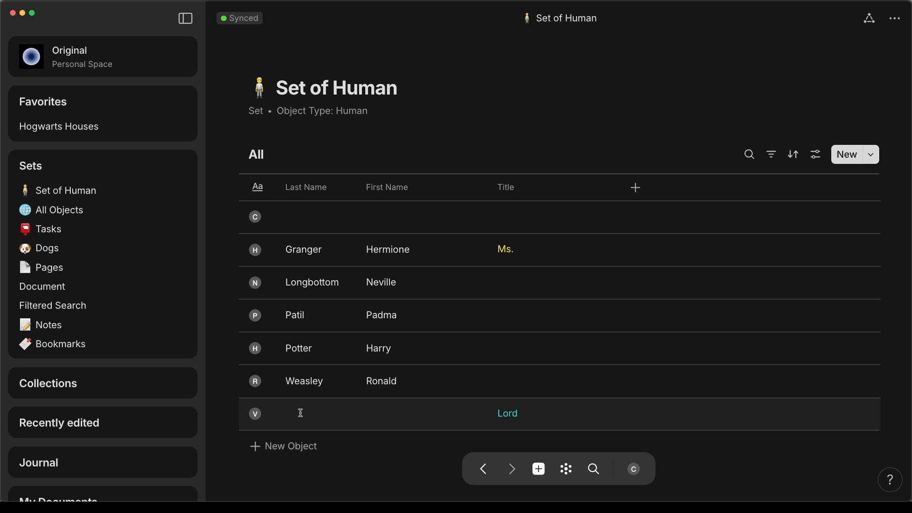
# Add a Draco Malfoy entry, open it, and return to the Set of Human
pyautogui.write('Draco Malfoy')
pyautogui.write('Voldemort')
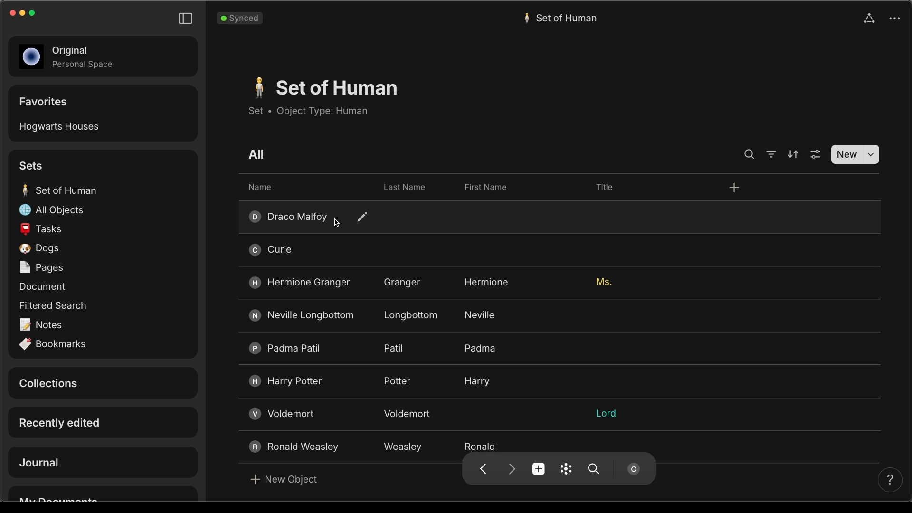
pyautogui.click(296, 216)
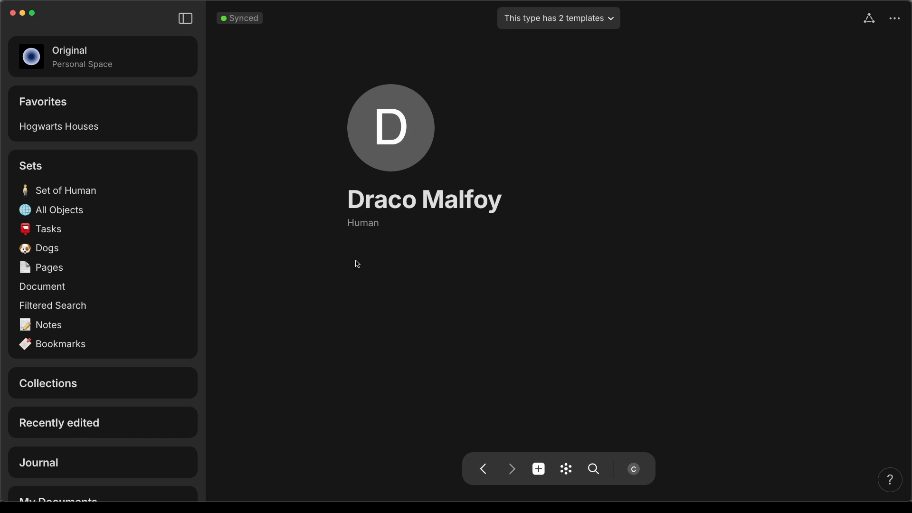
pyautogui.click(66, 190)
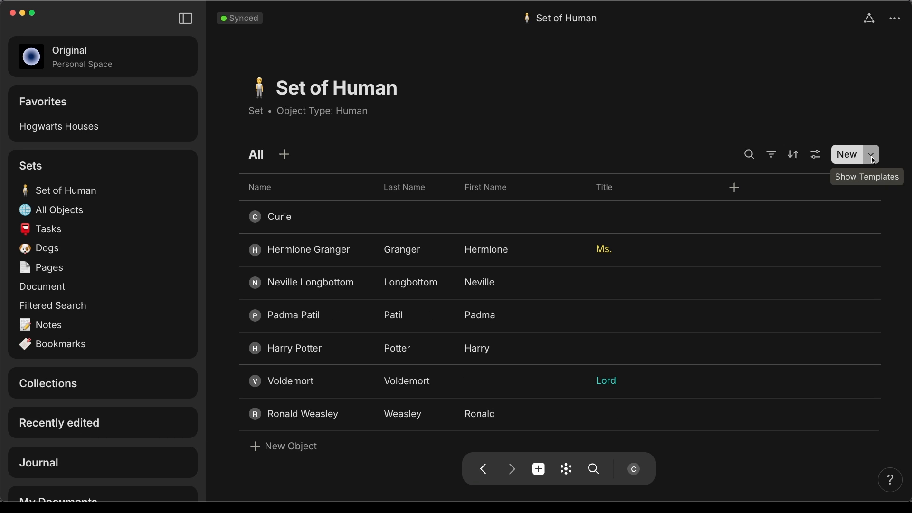
# Create a new Human template and bring up its options to make it default
pyautogui.click(871, 154)
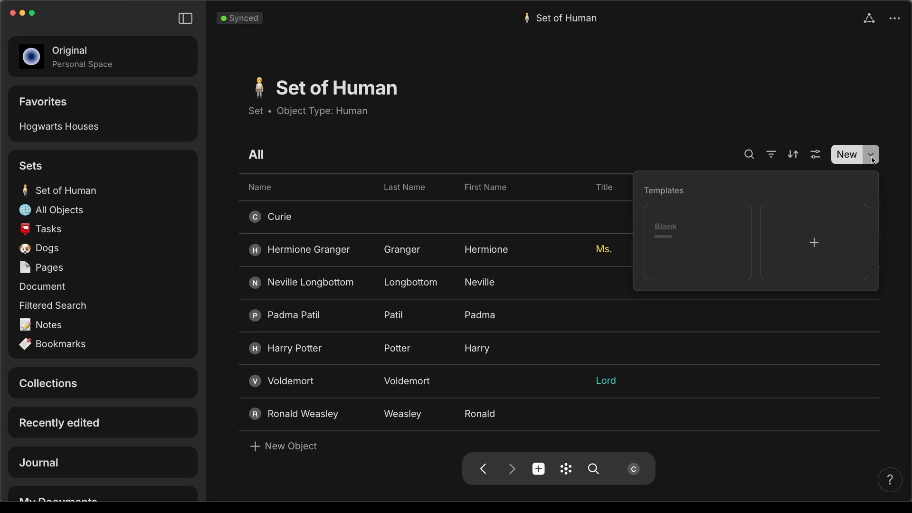
pyautogui.moveTo(813, 247)
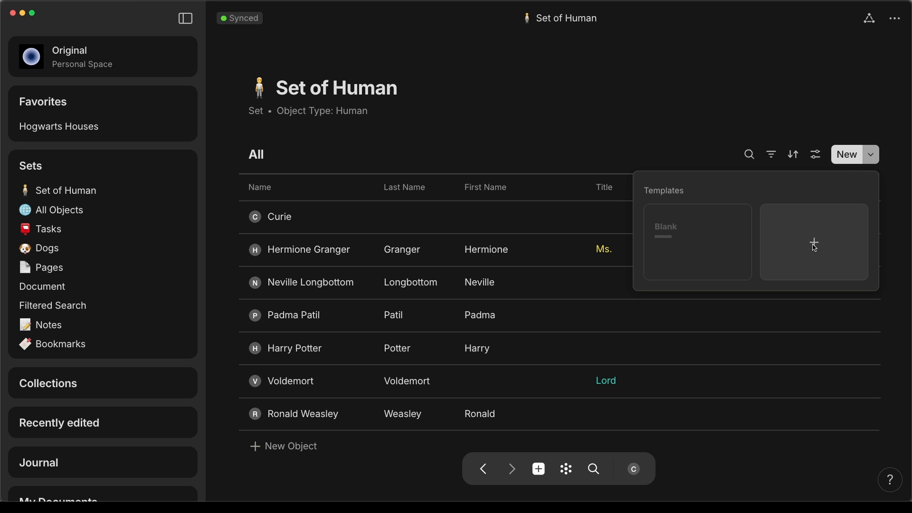
pyautogui.click(813, 243)
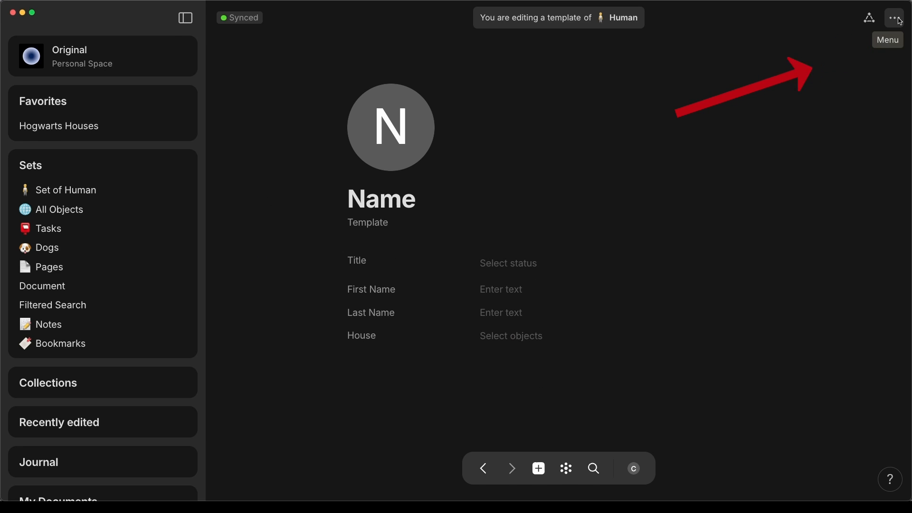
pyautogui.click(895, 17)
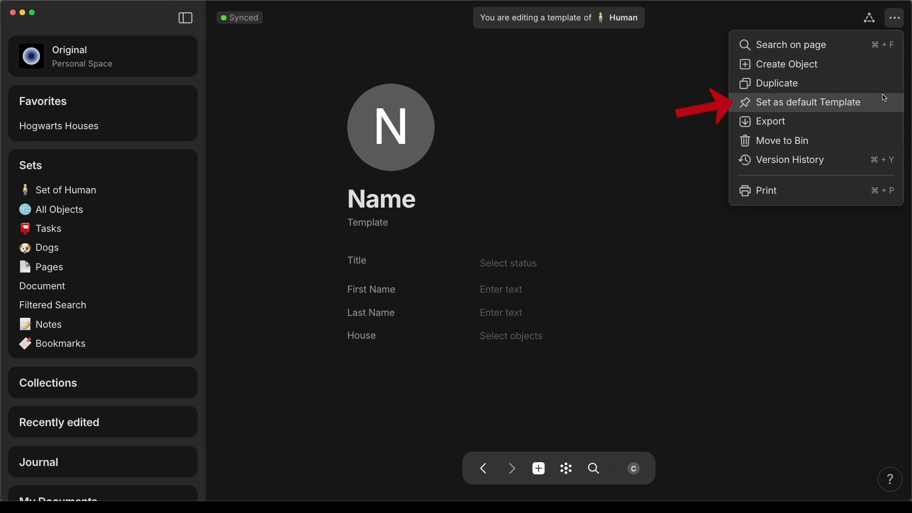
pyautogui.moveTo(777, 112)
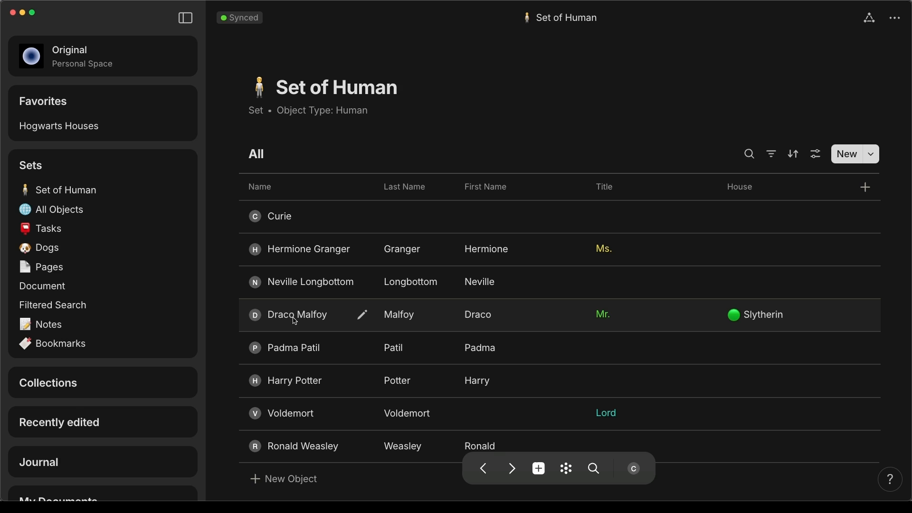
# Open Hermione Granger's entry from the Set of Human
pyautogui.click(296, 313)
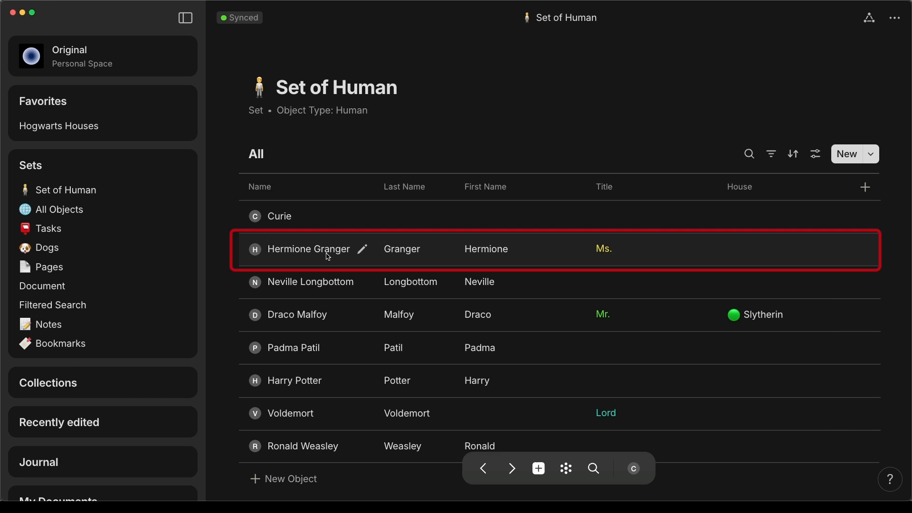
pyautogui.click(301, 248)
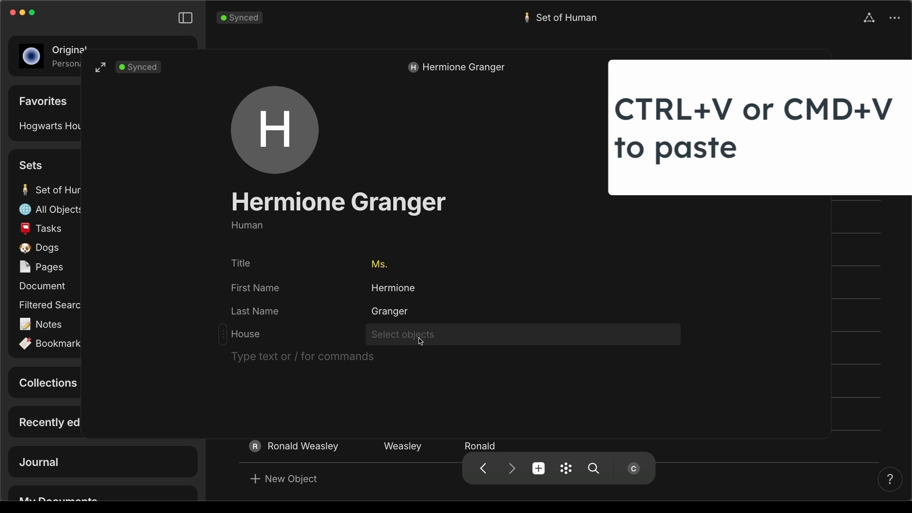
pyautogui.moveTo(449, 39)
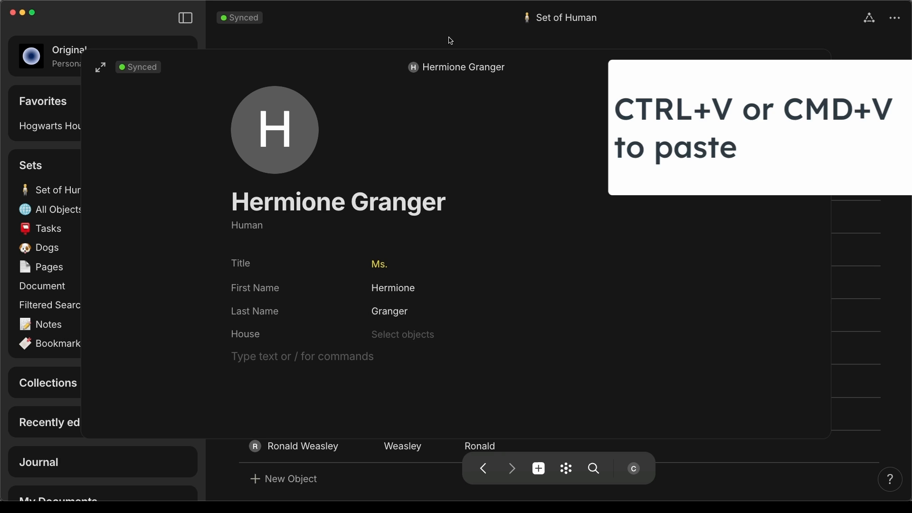